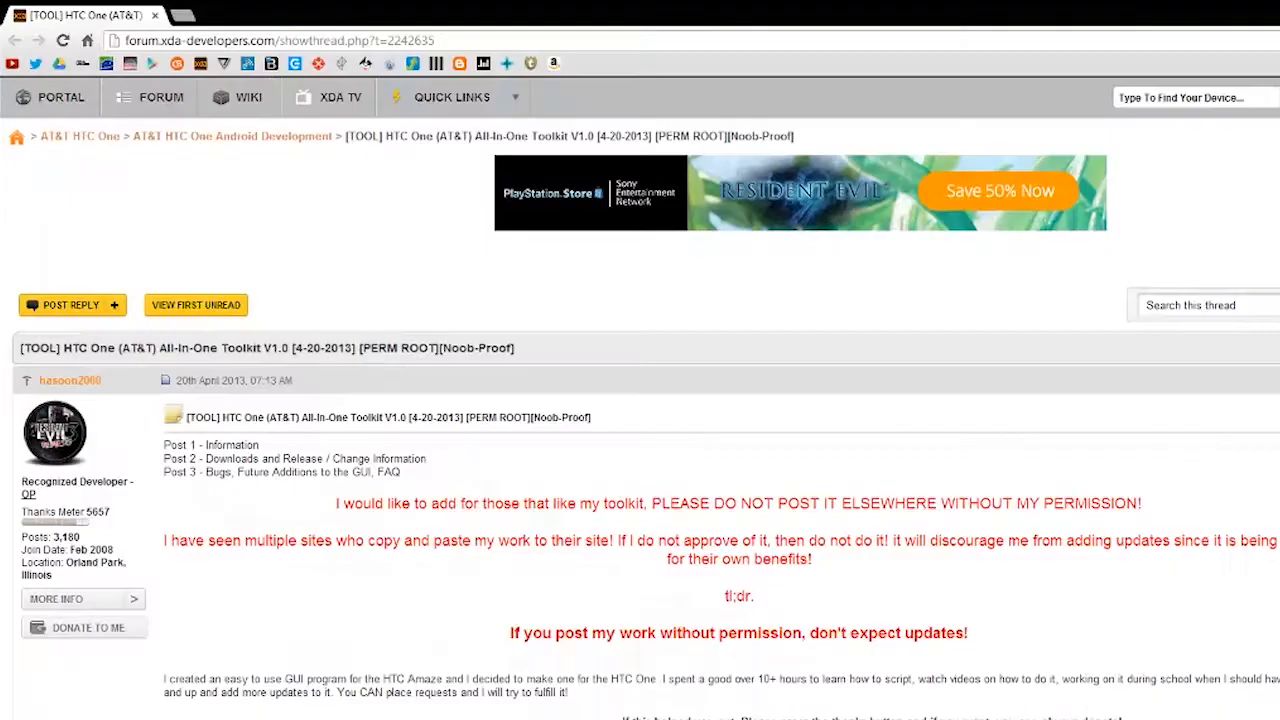
Step: Scroll the AIO Toolkit thread down past the features to the Dev-Host Downloads post
scroll("down", 3)
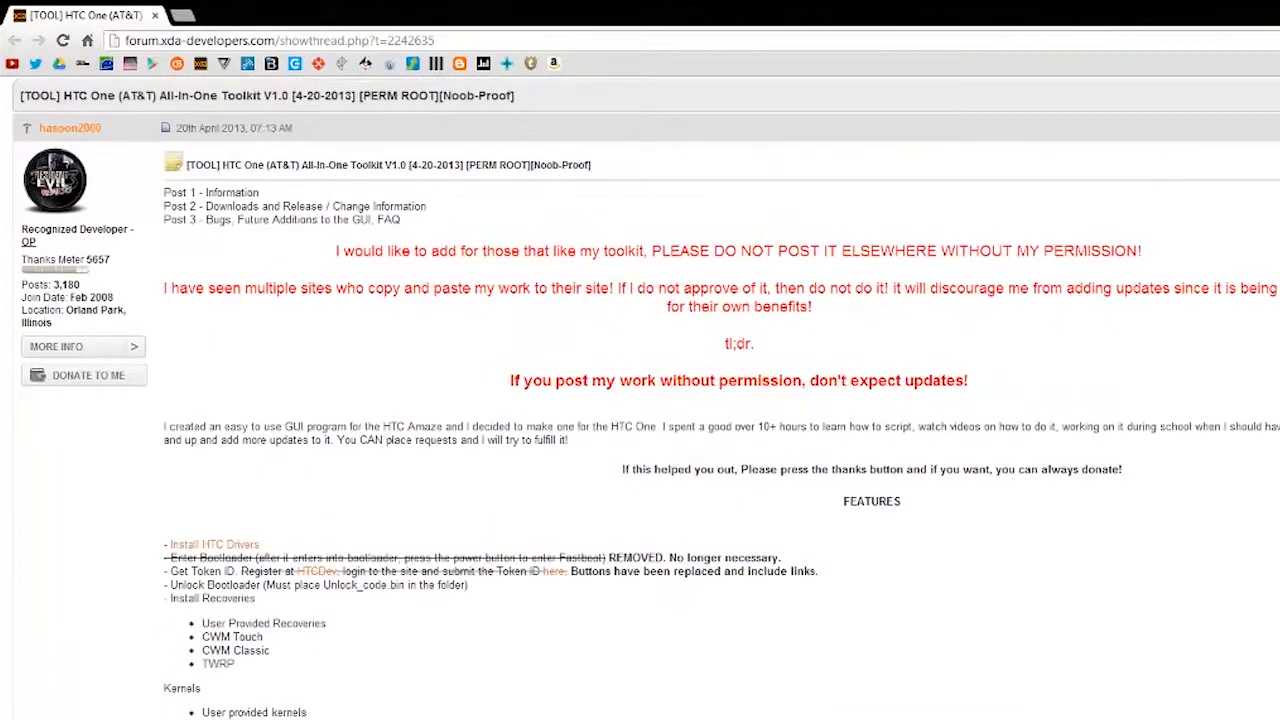
scroll("down", 3)
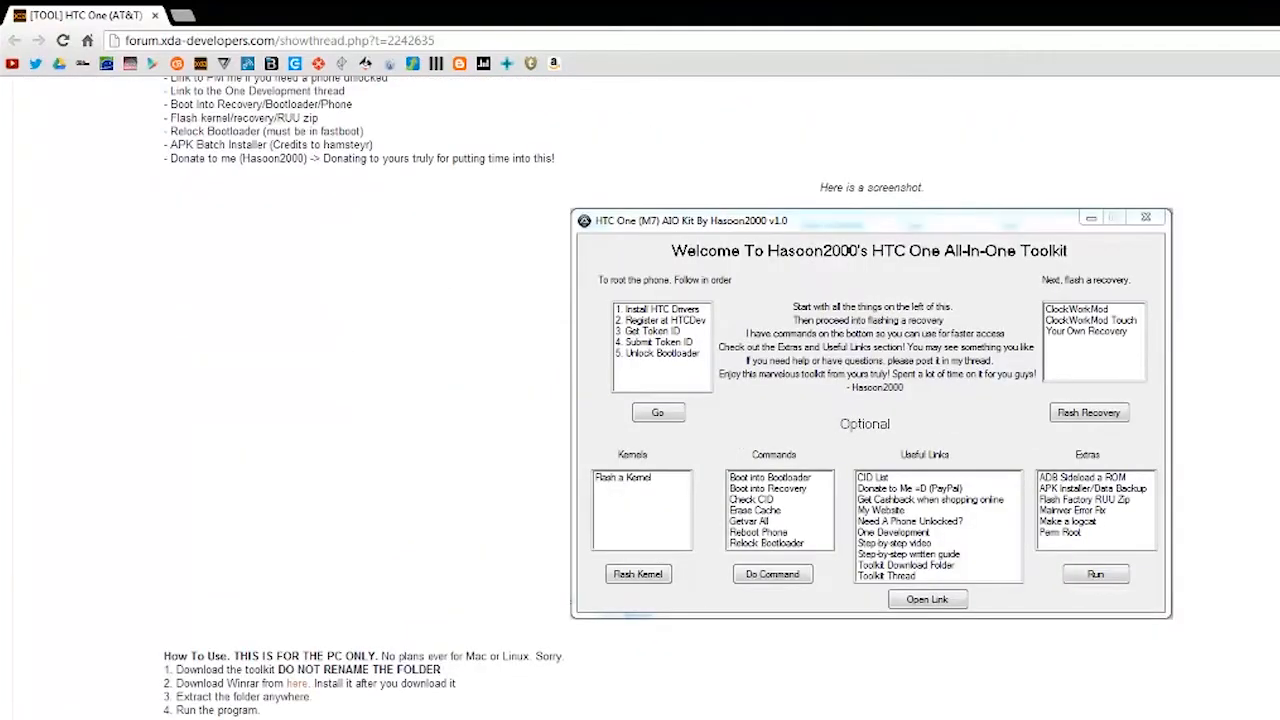
scroll("down", 3)
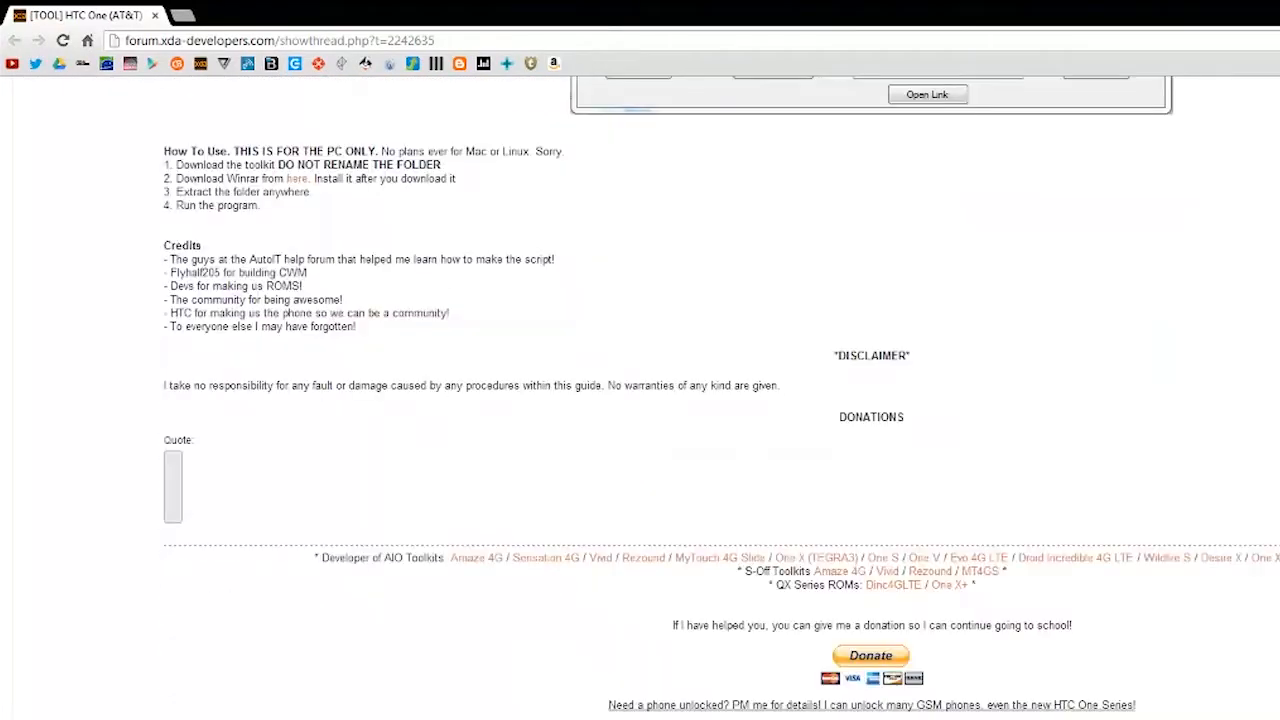
scroll("up", 3)
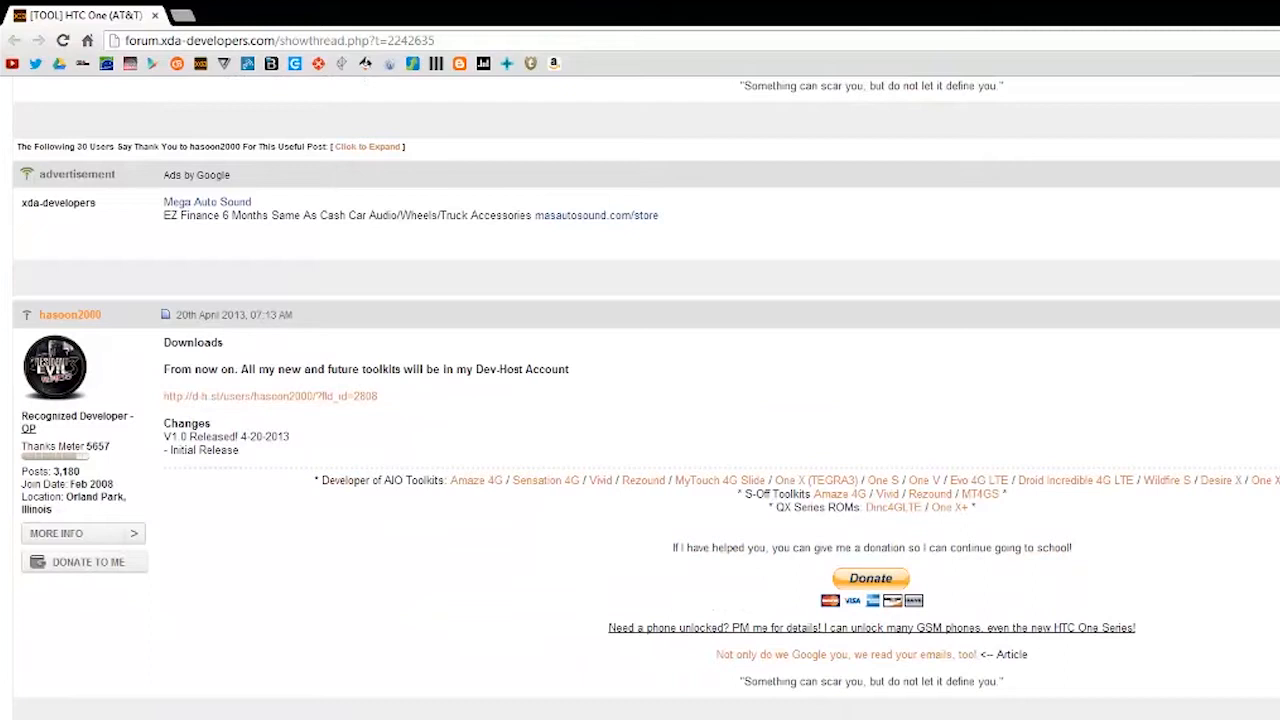
Step: Follow the Dev-Host link and open the HTC One toolkit's download folder
left_click(269, 396)
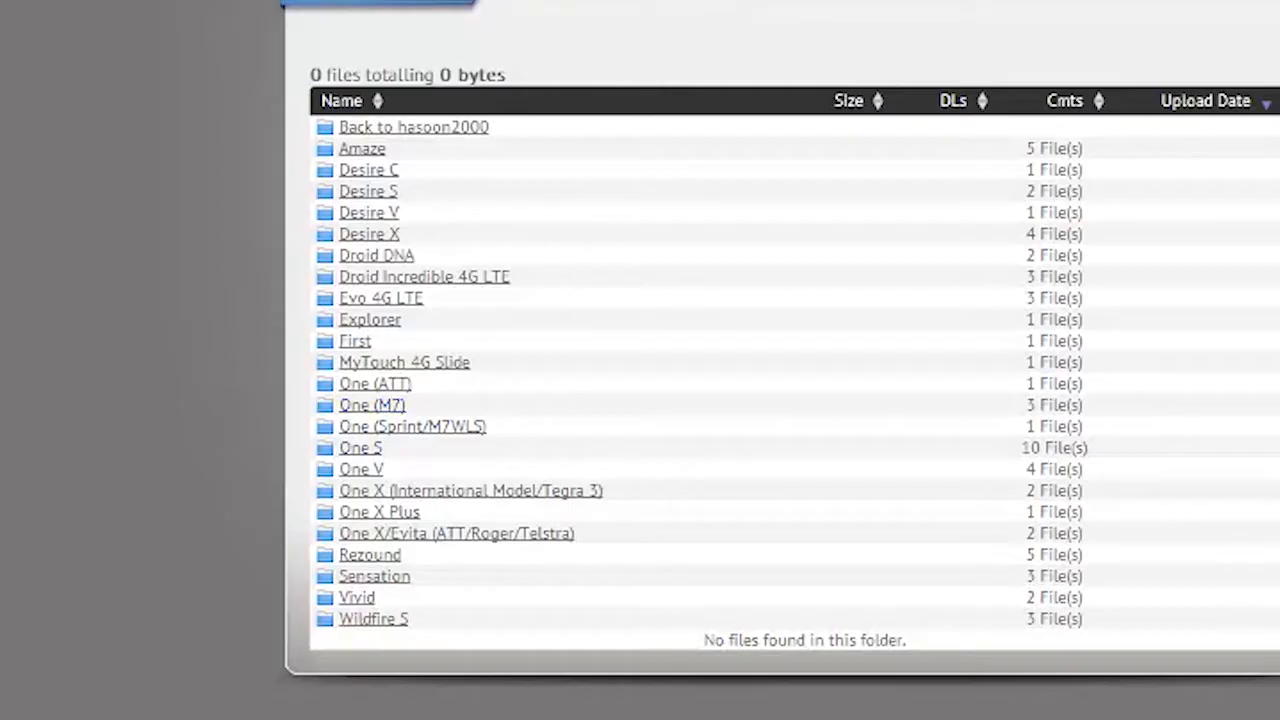
left_click(372, 404)
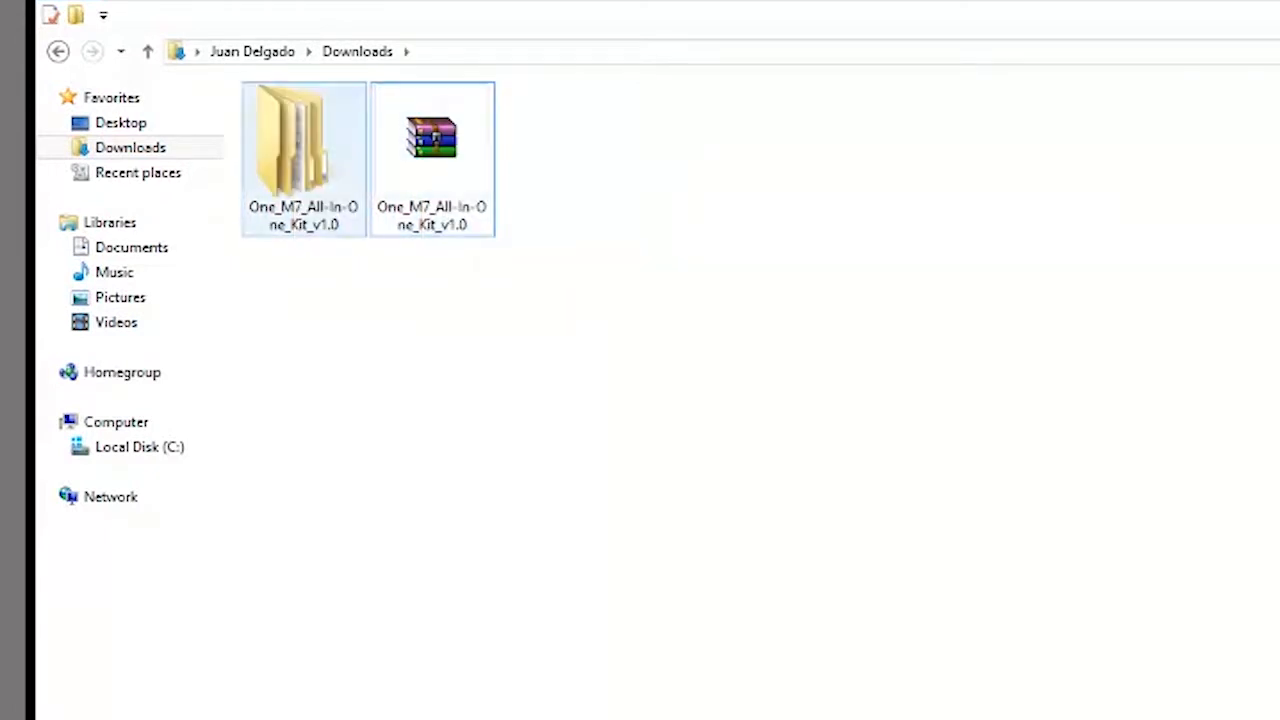
Step: Open the extracted kit folder and launch One AT&T.exe
double_click(303, 140)
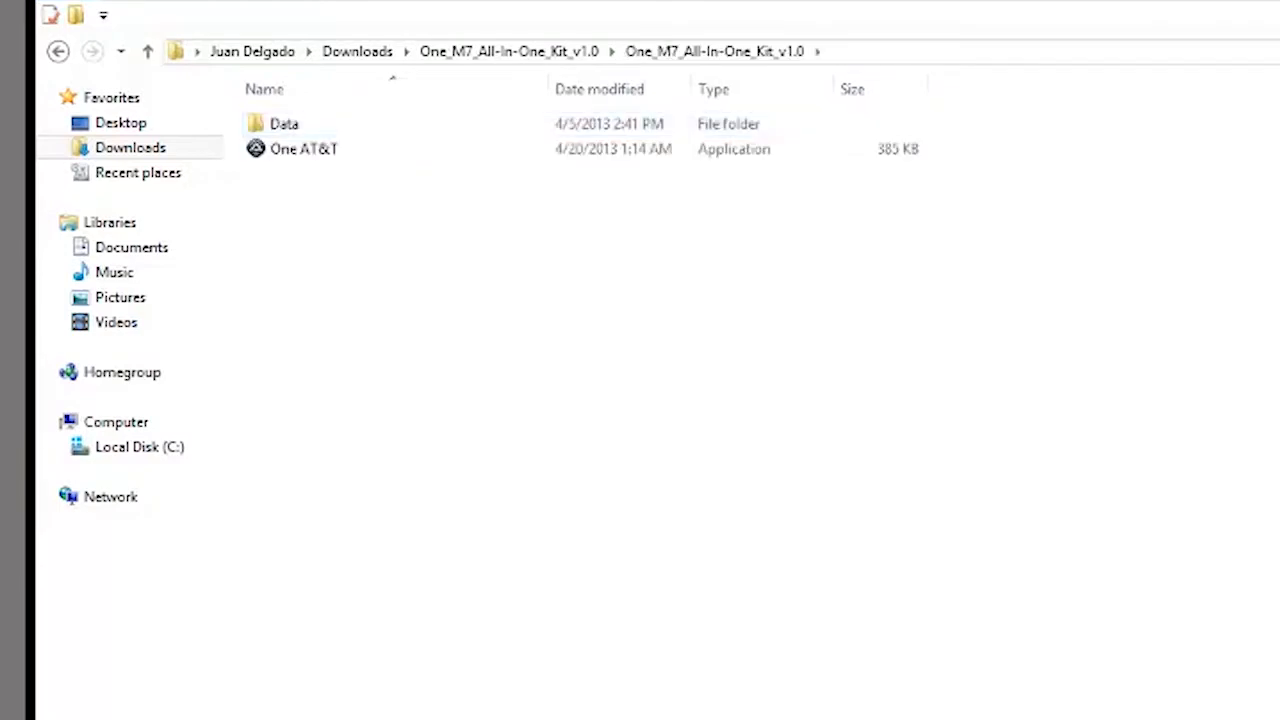
double_click(303, 149)
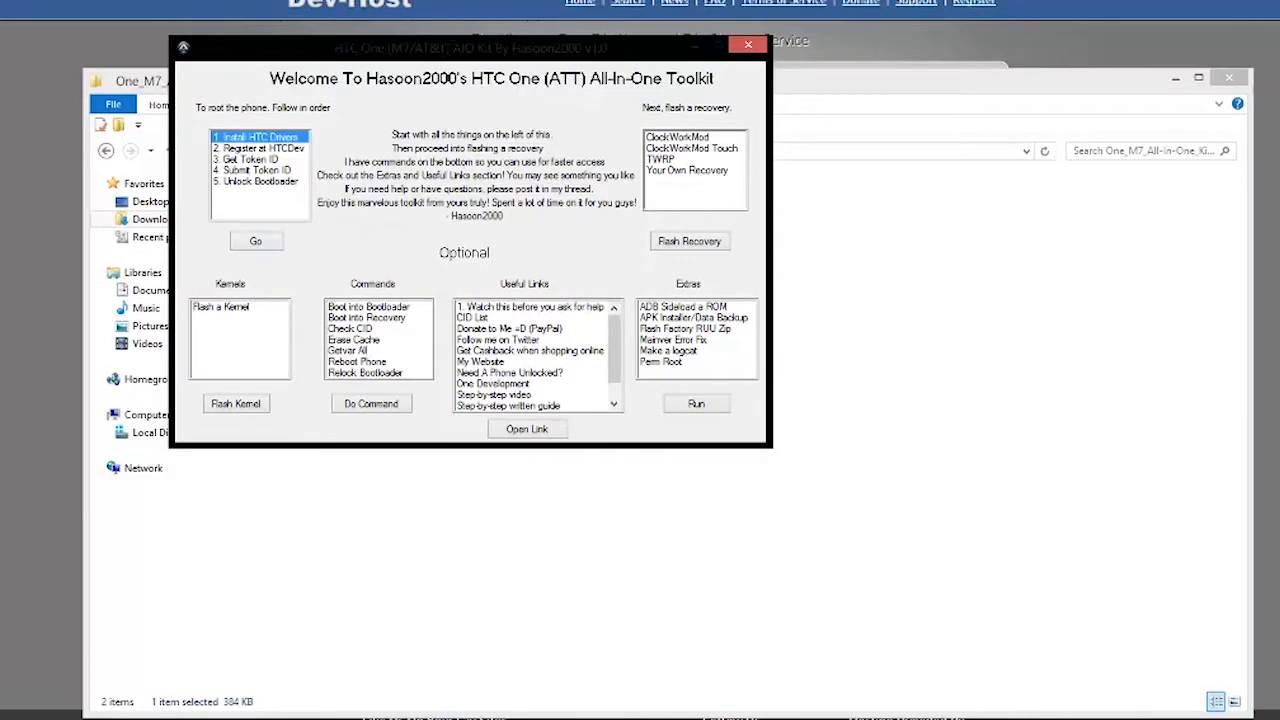
Step: Run Install HTC Drivers, then run Register at HTCDev, confirming each notice
left_click(255, 241)
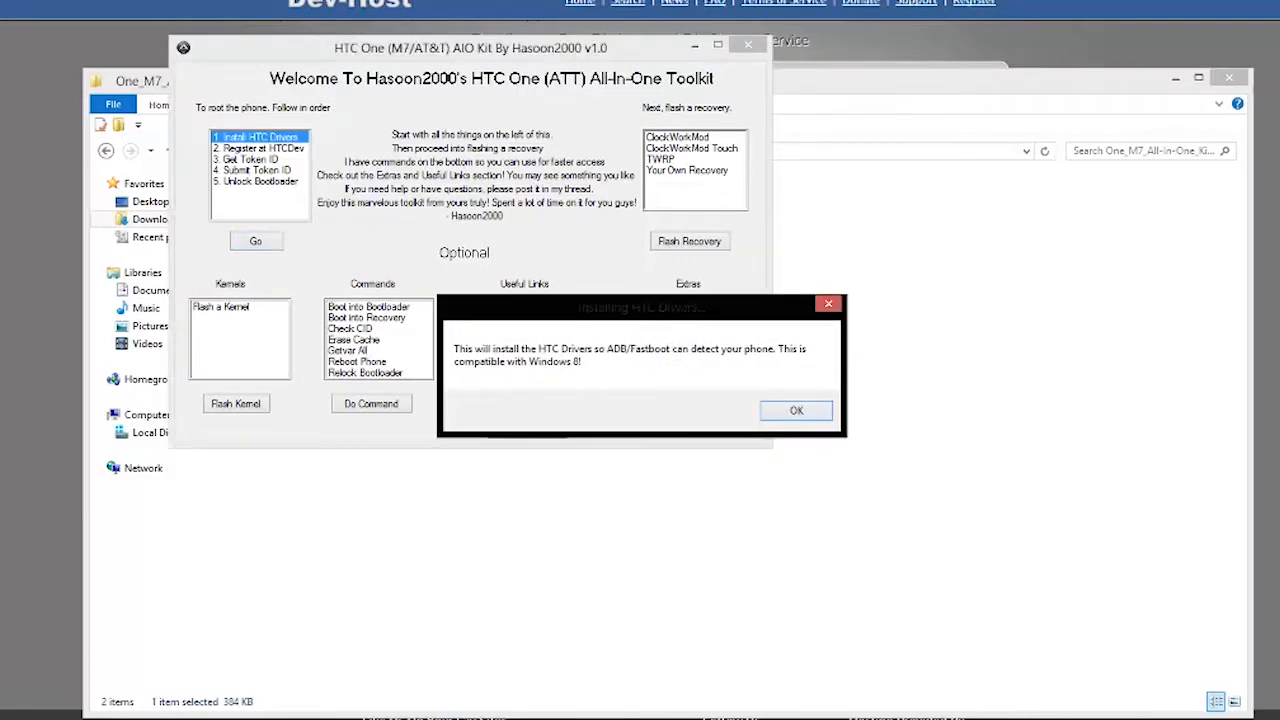
left_click(796, 410)
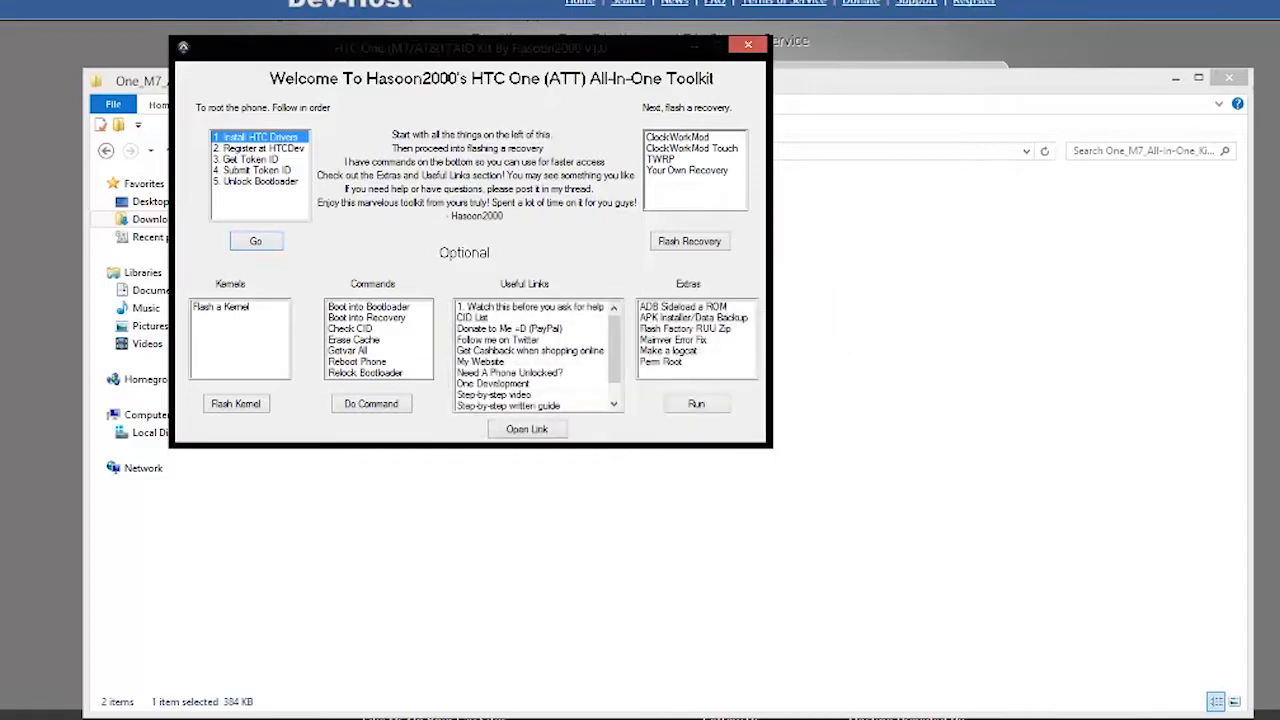
left_click(260, 148)
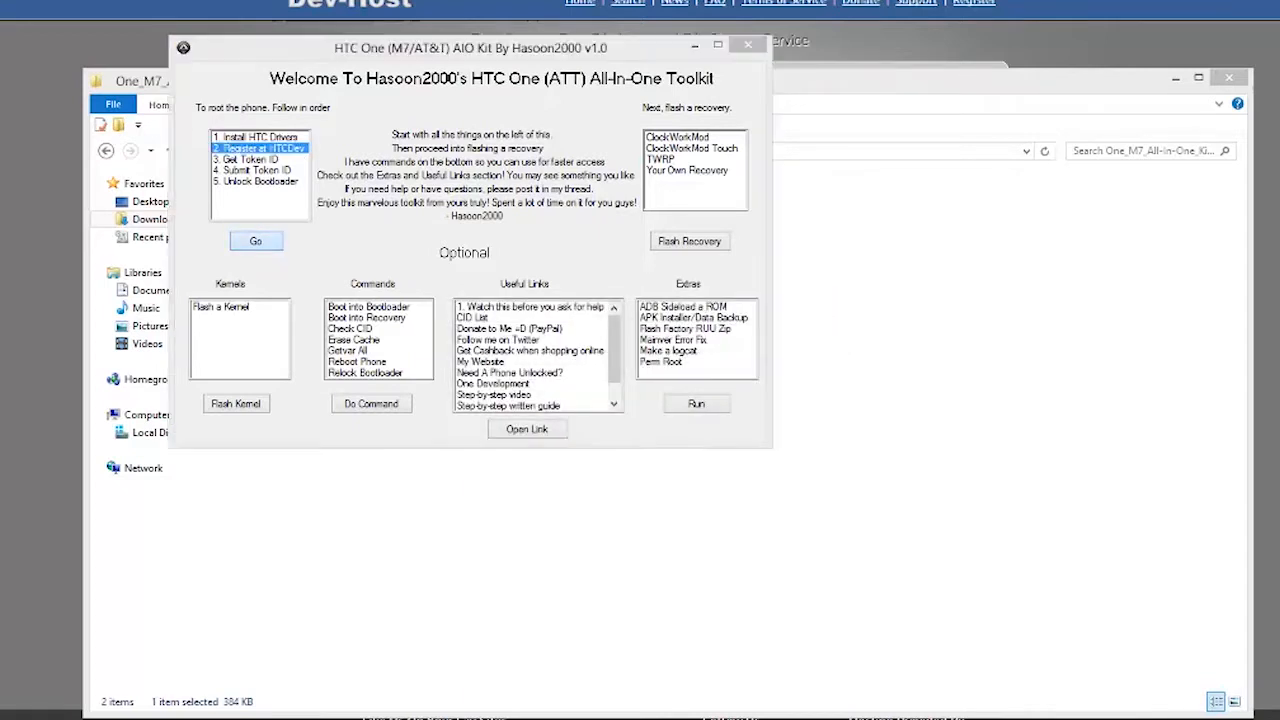
left_click(256, 240)
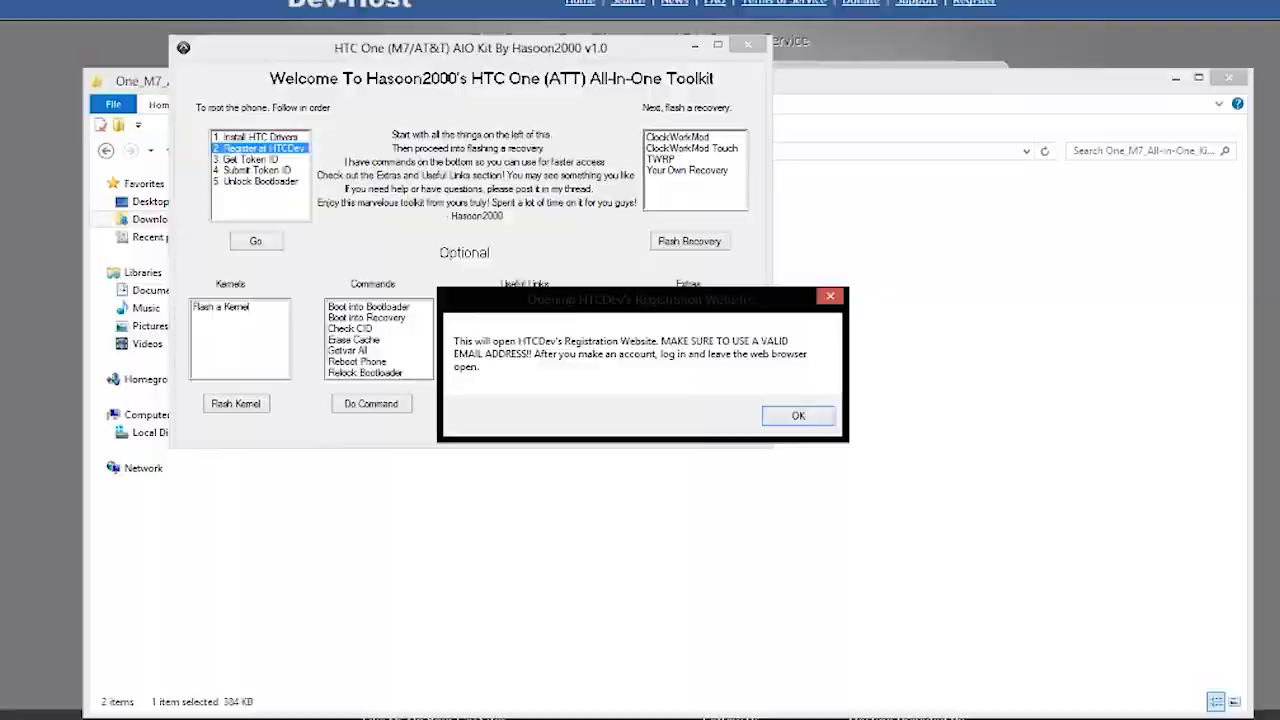
left_click(798, 415)
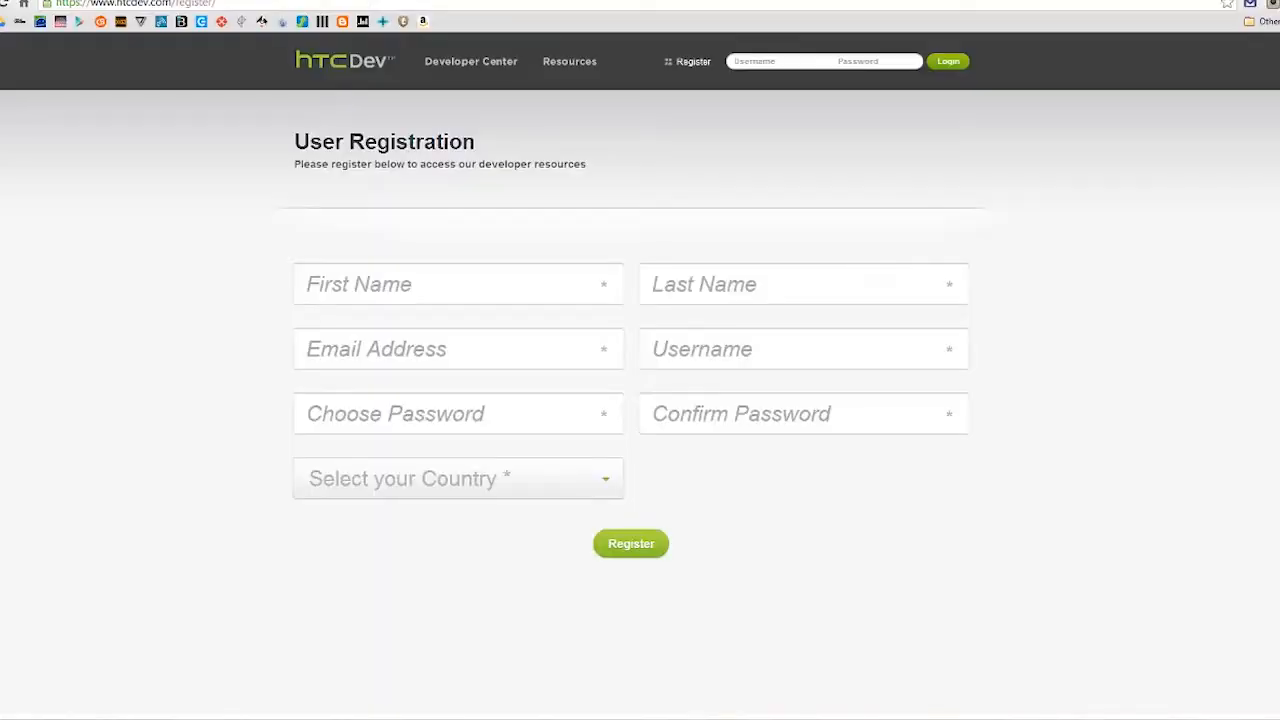